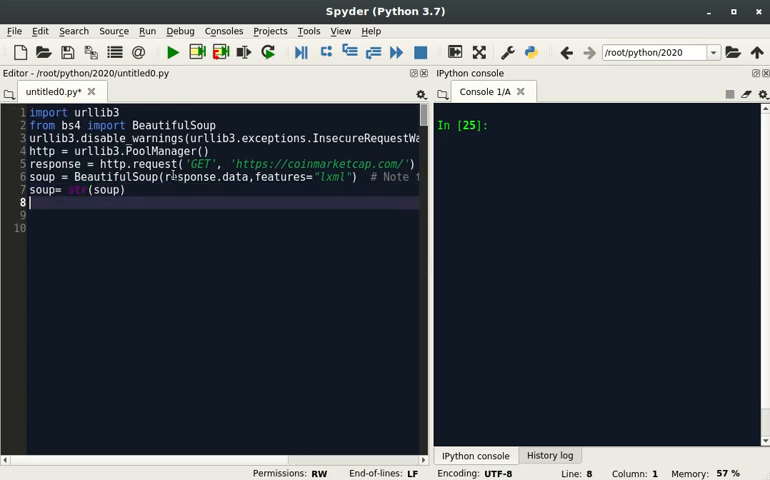
# - Add print(soup) to the script and scroll through the printed CoinMarketCap markup
pyautogui.write('print(soup')
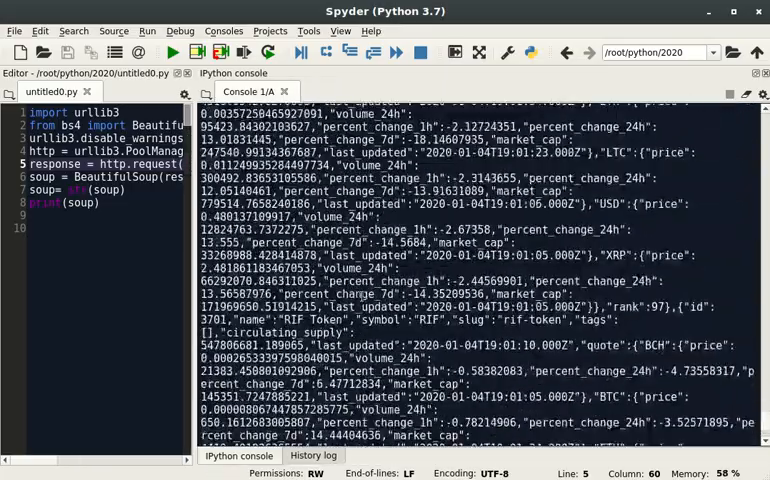
pyautogui.scroll(-3)
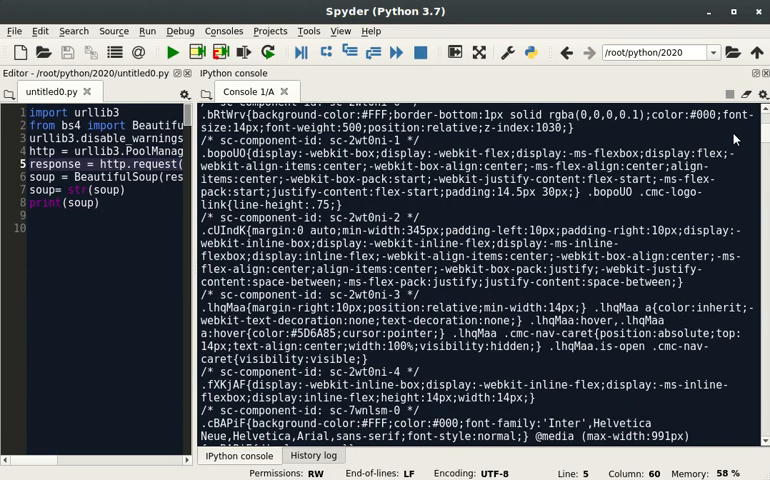
pyautogui.moveTo(734, 137)
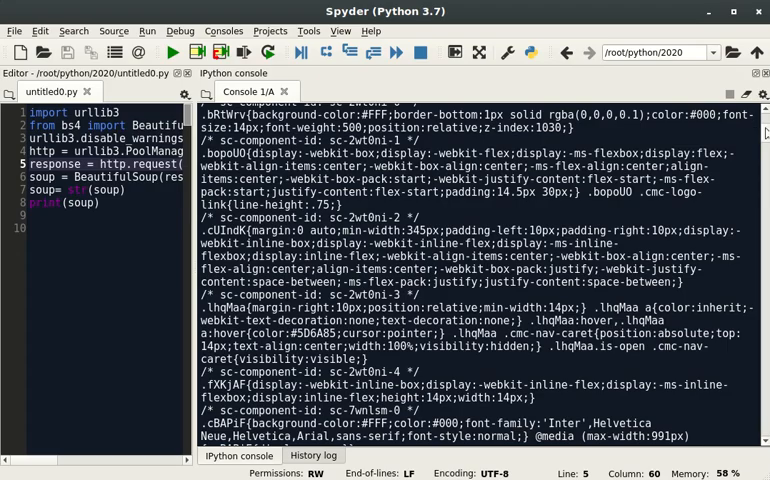
pyautogui.scroll(-3)
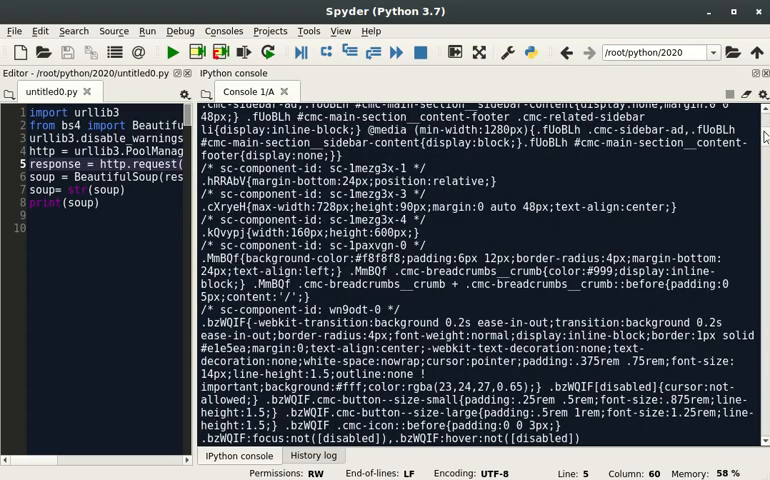
pyautogui.scroll(-3)
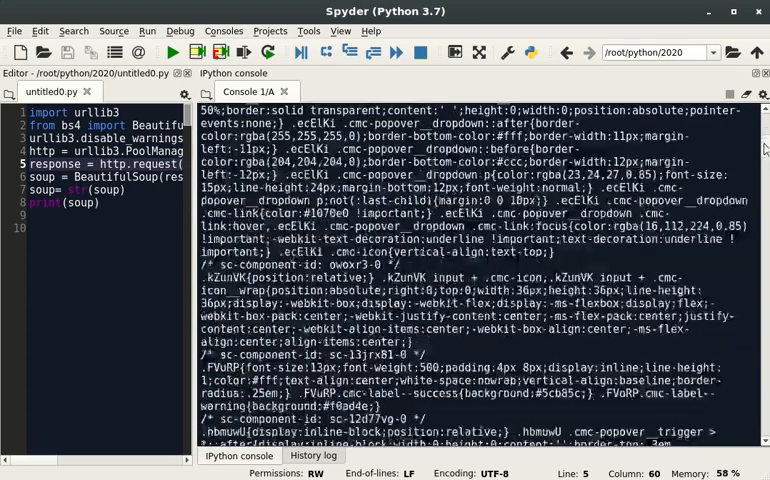
pyautogui.scroll(-3)
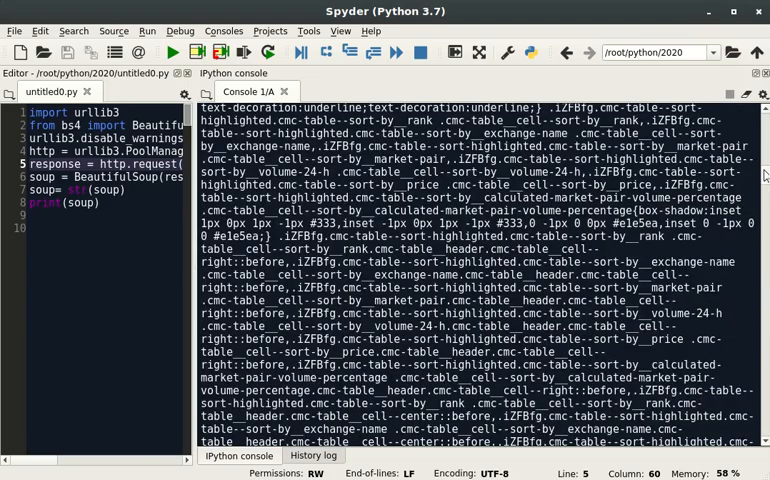
# - Switch to the Firefox YouTube tab playing the Goldeneye 007 N64 soundtrack
pyautogui.click(171, 52)
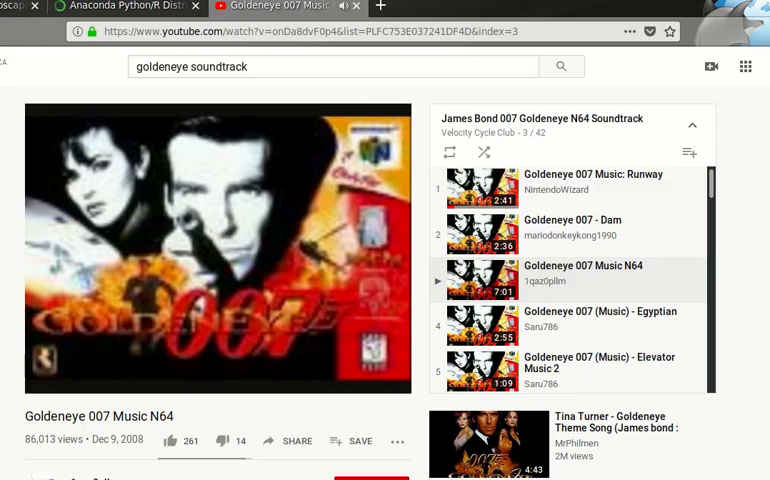
# - Switch to the Anaconda Python/R Distribution tab with 2019.10 Linux installers
pyautogui.click(120, 7)
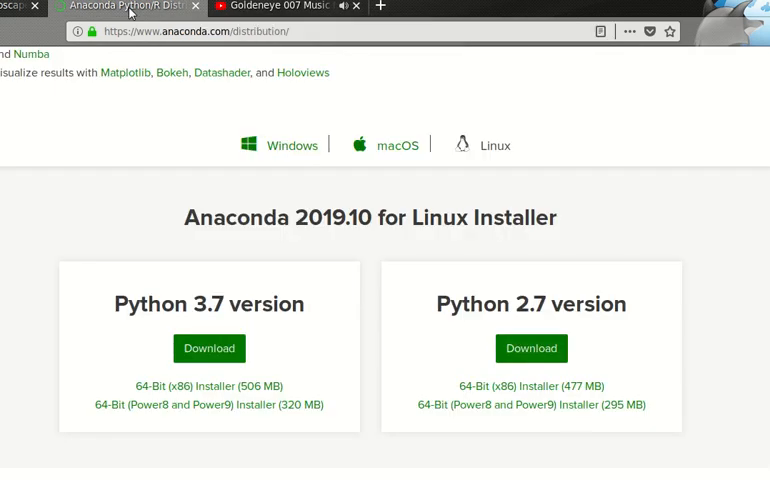
pyautogui.moveTo(320, 187)
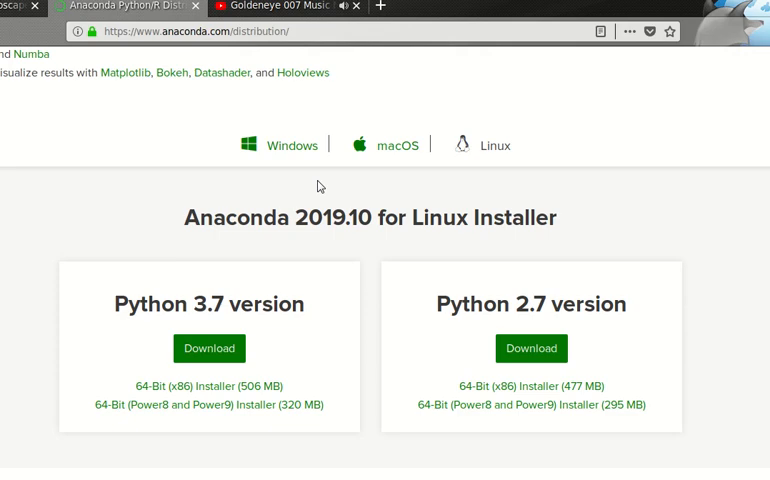
pyautogui.moveTo(495, 165)
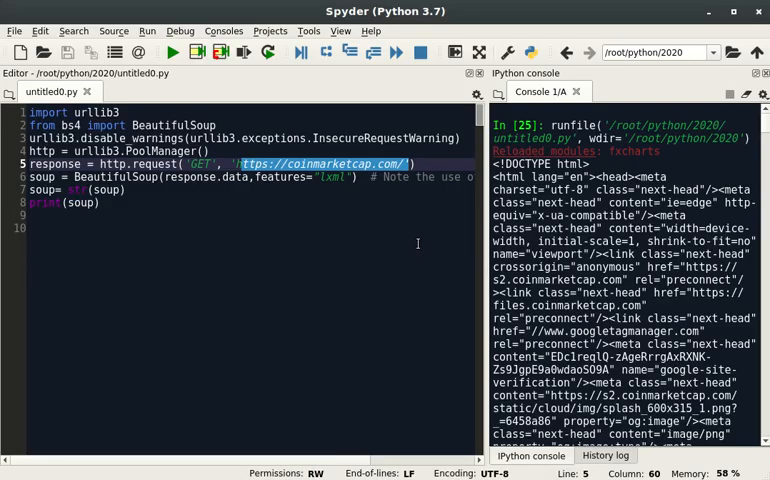
pyautogui.moveTo(164, 248)
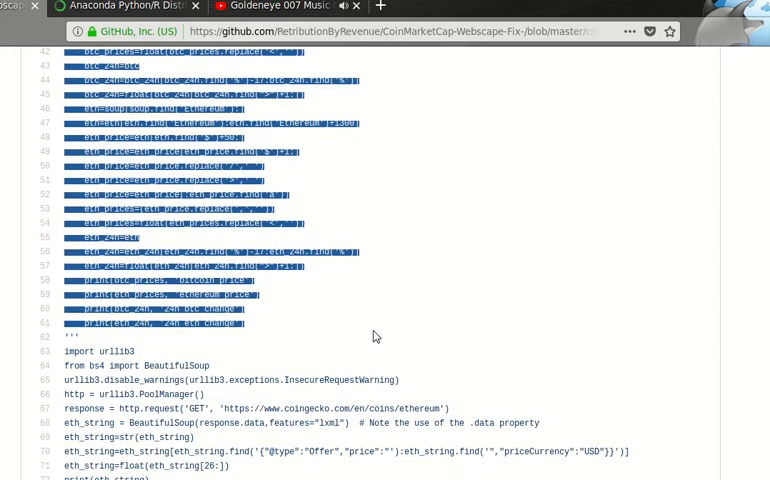
pyautogui.moveTo(220, 327)
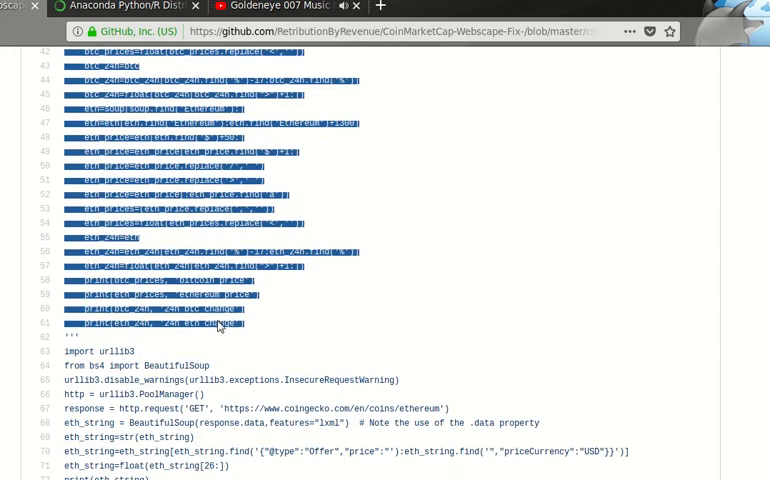
pyautogui.moveTo(263, 347)
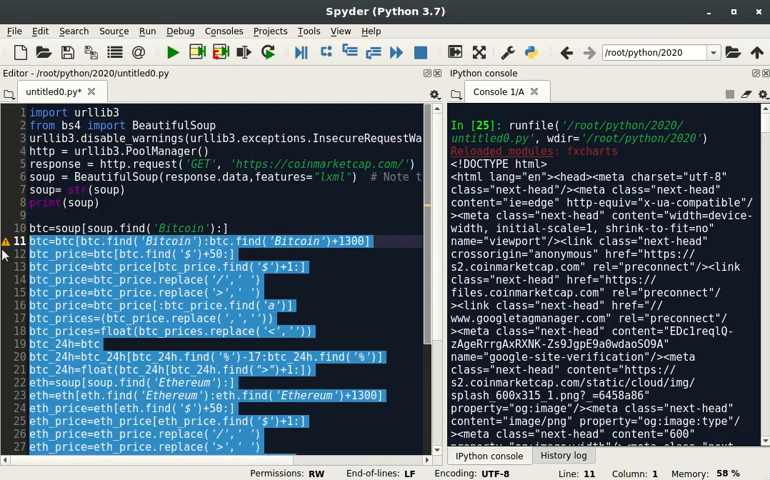
# - Review the pasted Bitcoin/Ethereum parsing code and run the script to print prices
pyautogui.scroll(-3)
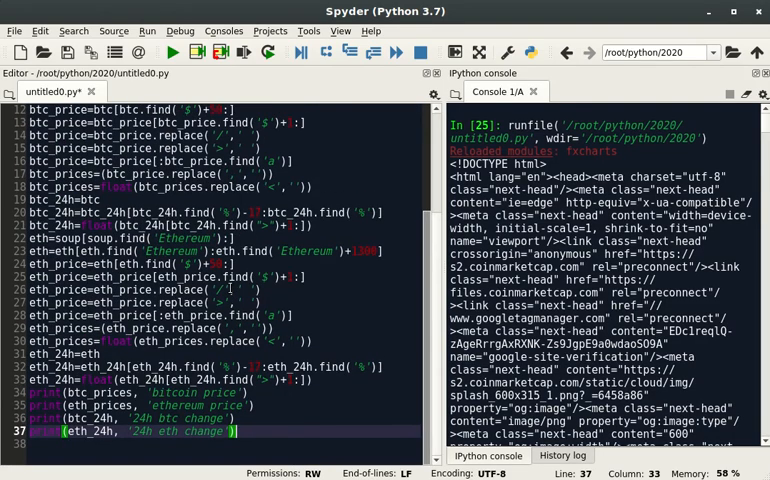
pyautogui.scroll(3)
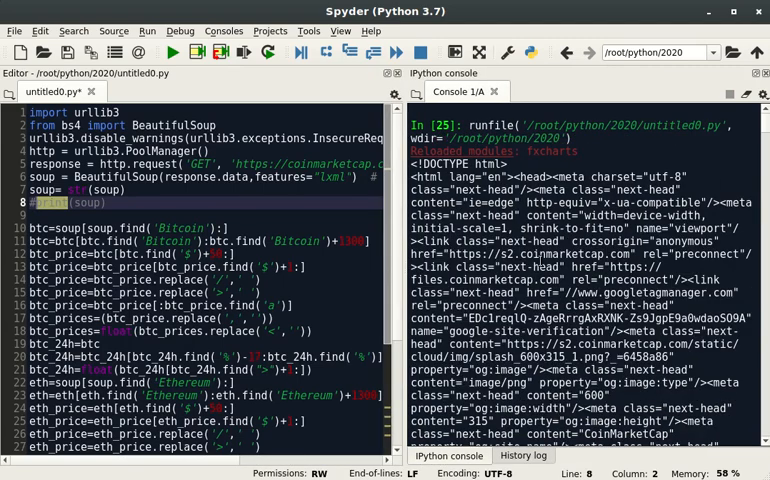
pyautogui.click(171, 52)
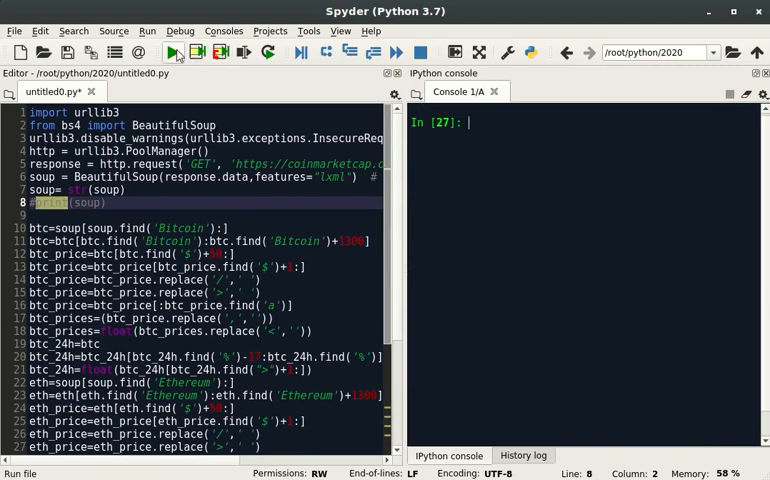
pyautogui.click(173, 53)
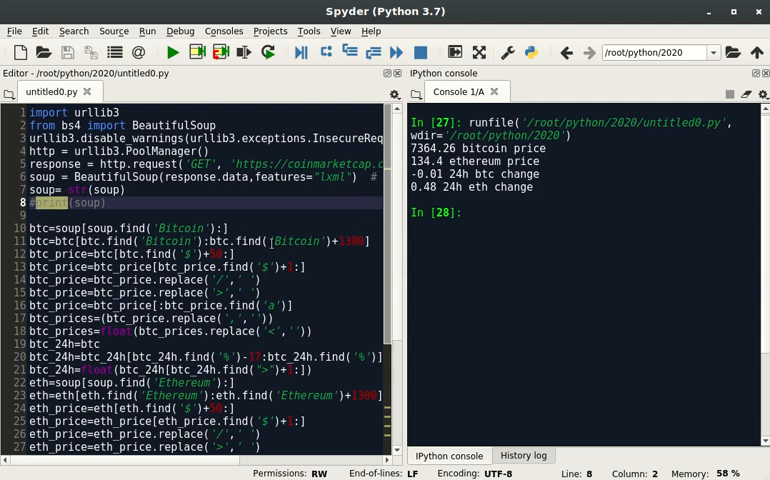
pyautogui.scroll(-3)
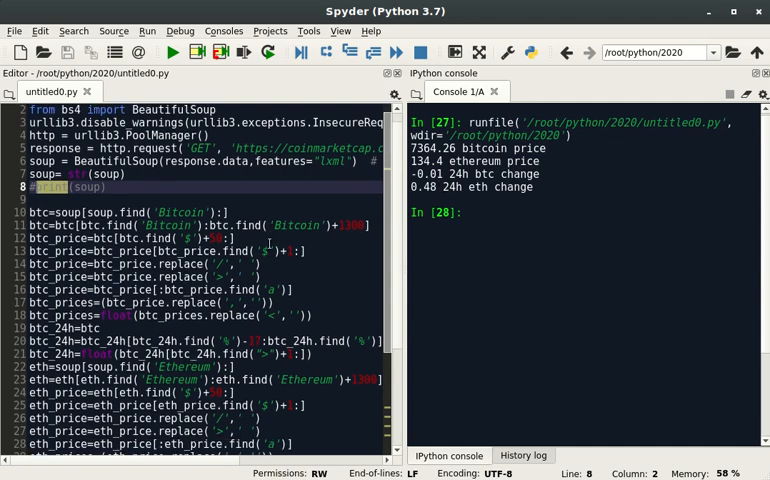
pyautogui.scroll(-3)
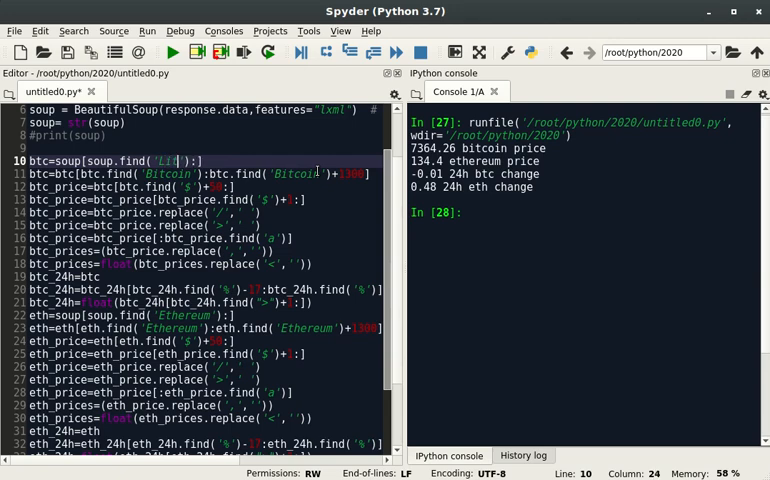
# - Change 'Bitcoin' to 'Litecoin' in lines 10–11 and rerun, printing 42.67
pyautogui.write('ecoin')
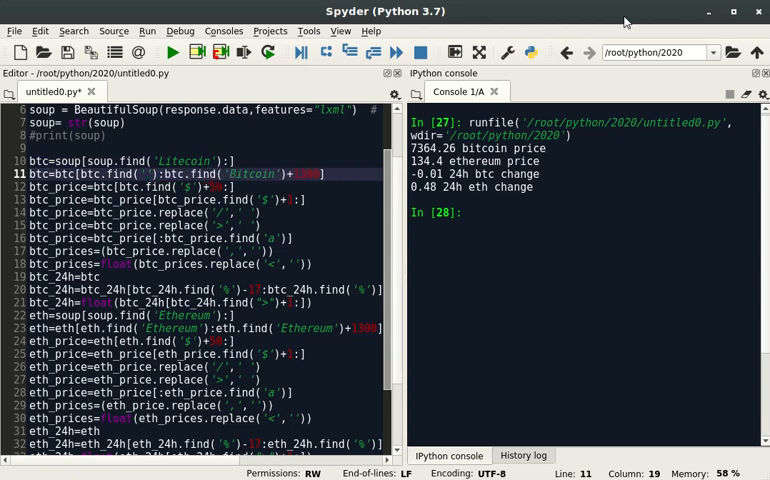
pyautogui.write('Litecoin')
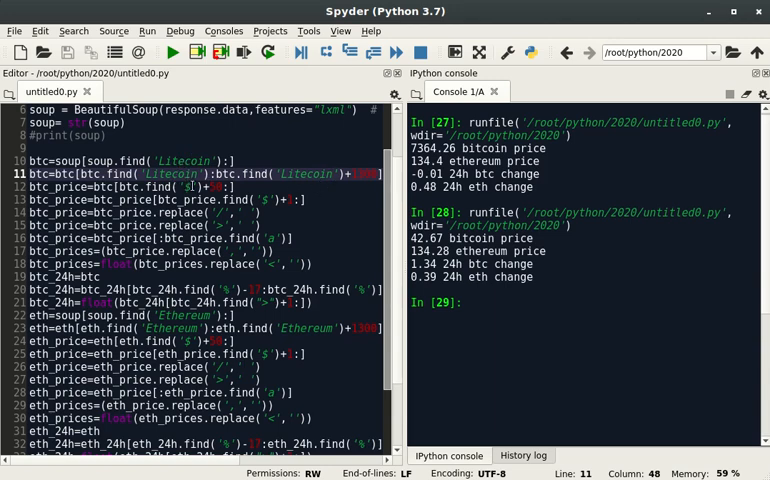
pyautogui.moveTo(410, 238); pyautogui.dragTo(461, 251)
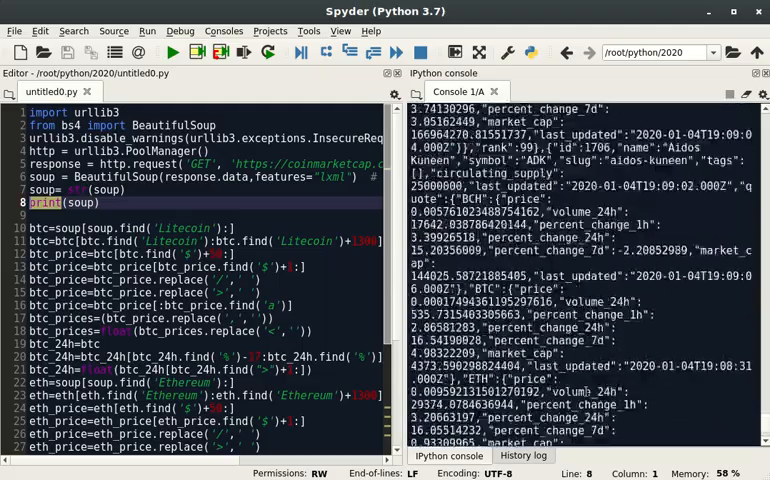
pyautogui.scroll(-3)
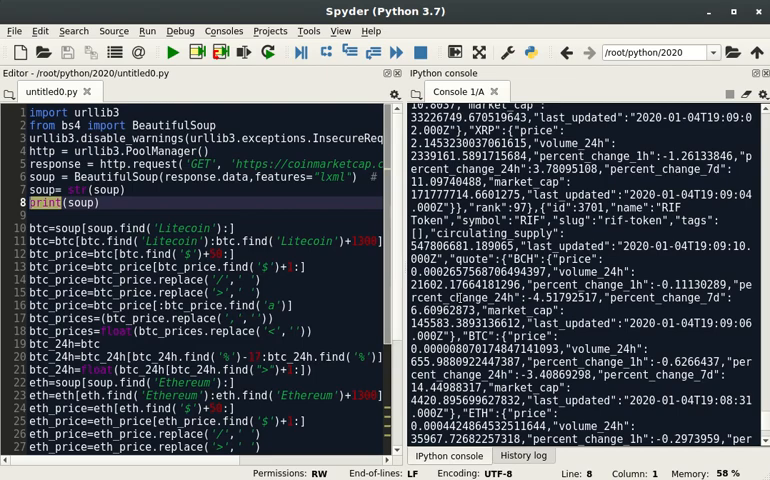
pyautogui.scroll(-3)
pyautogui.write('Ether')
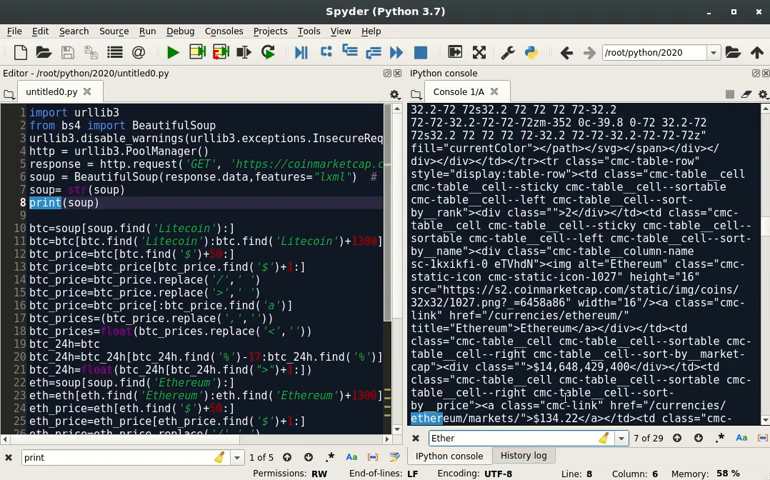
# - Scroll through the console's 'Ether' matches to Ethereum's $134.22 price entry
pyautogui.scroll(-3)
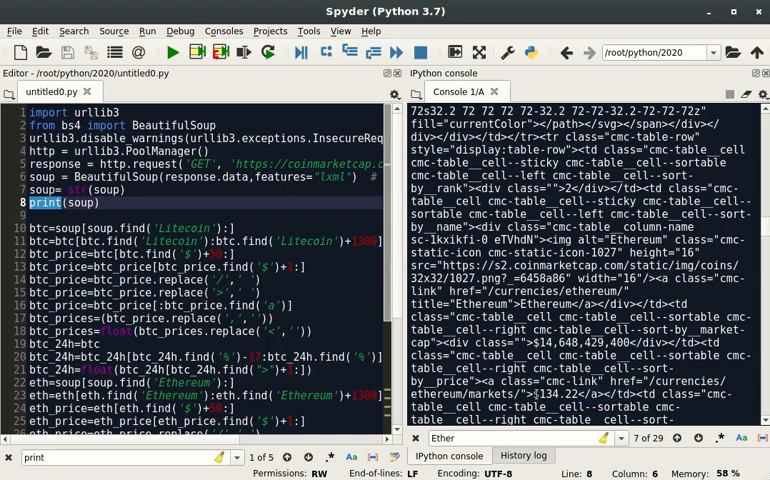
pyautogui.scroll(-3)
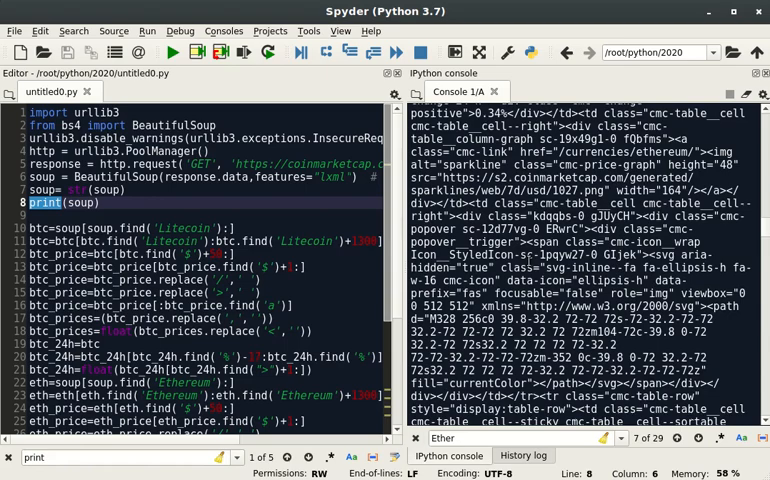
pyautogui.scroll(-3)
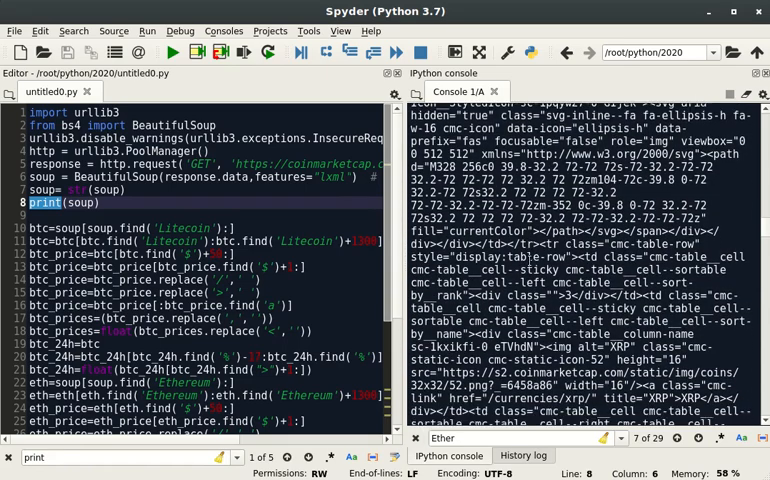
pyautogui.scroll(-3)
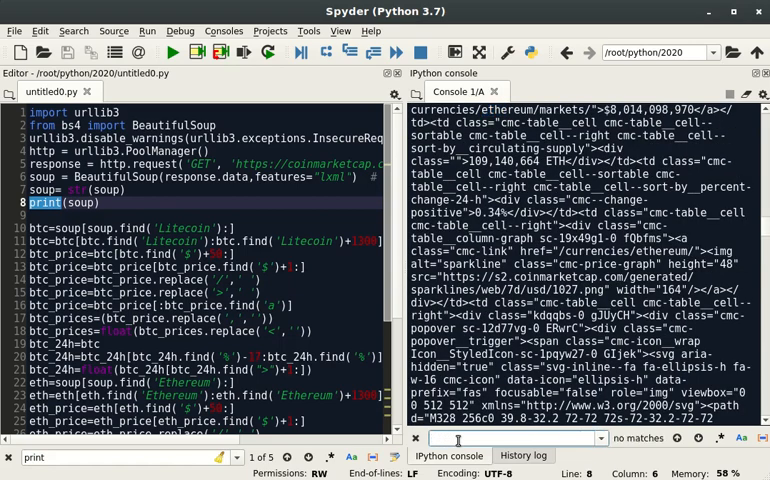
pyautogui.write('Chainlink')
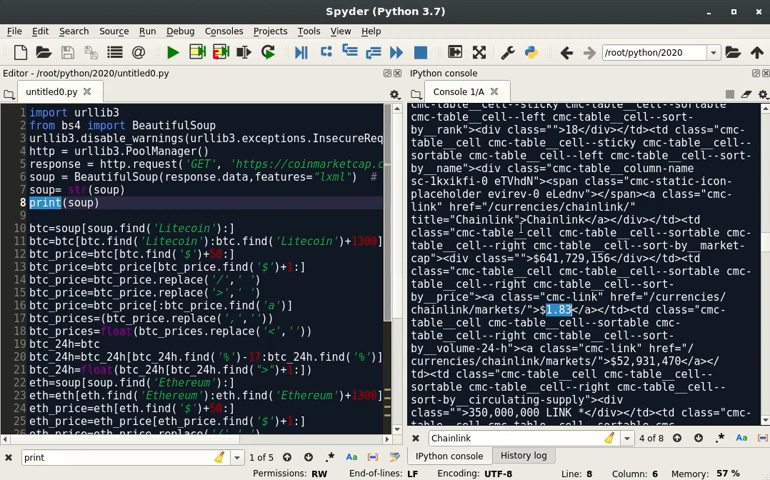
pyautogui.moveTo(393, 233)
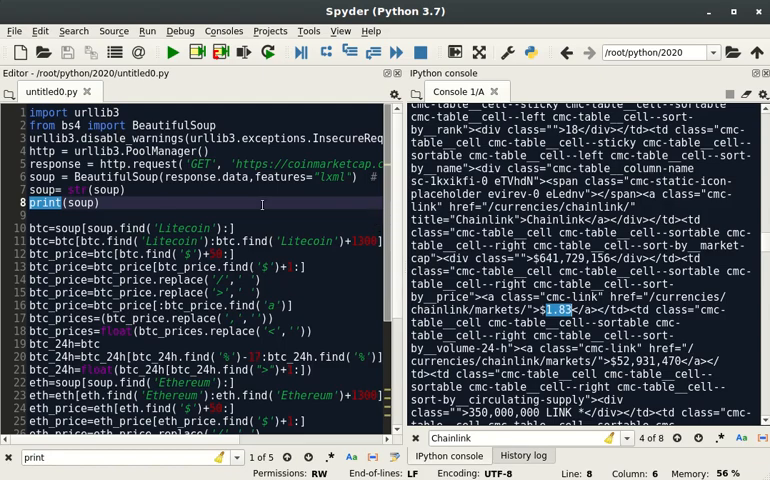
pyautogui.scroll(-3)
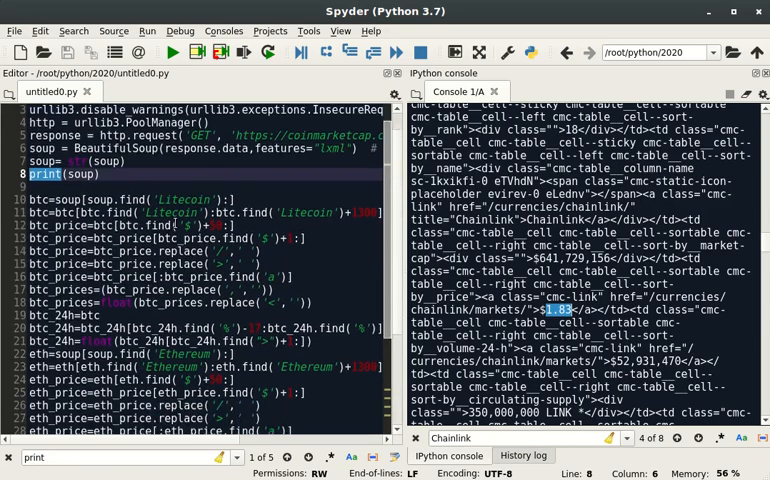
pyautogui.scroll(-3)
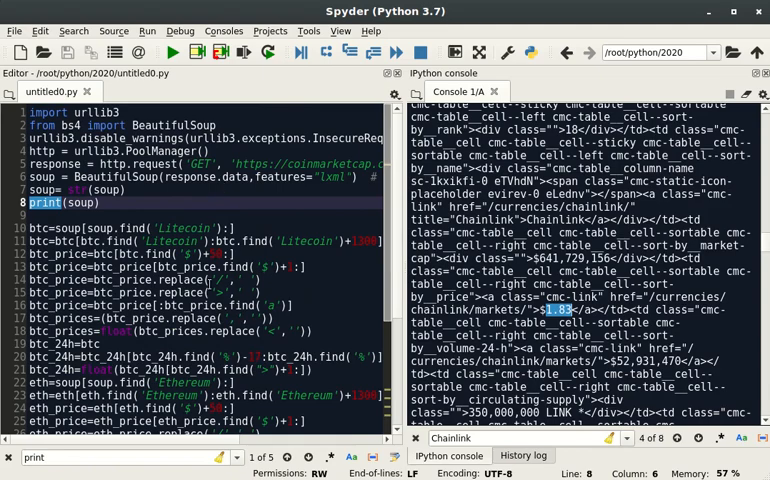
pyautogui.scroll(-3)
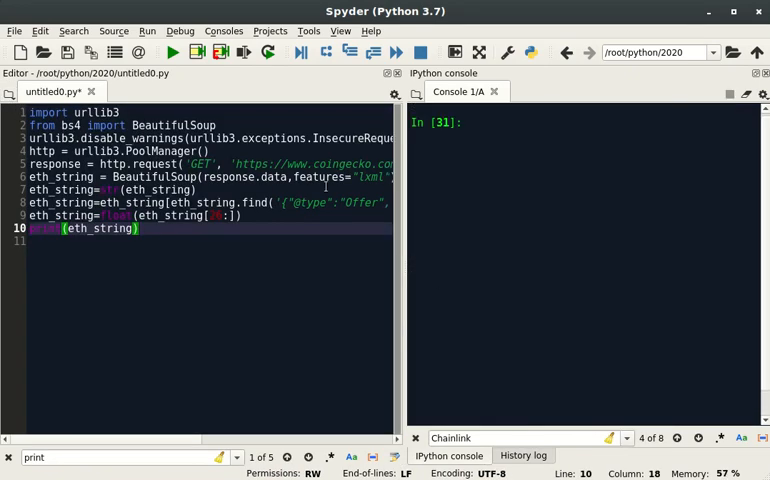
# - Run untitled0.py so the console prints the Ethereum price 133.219591527889
pyautogui.click(171, 52)
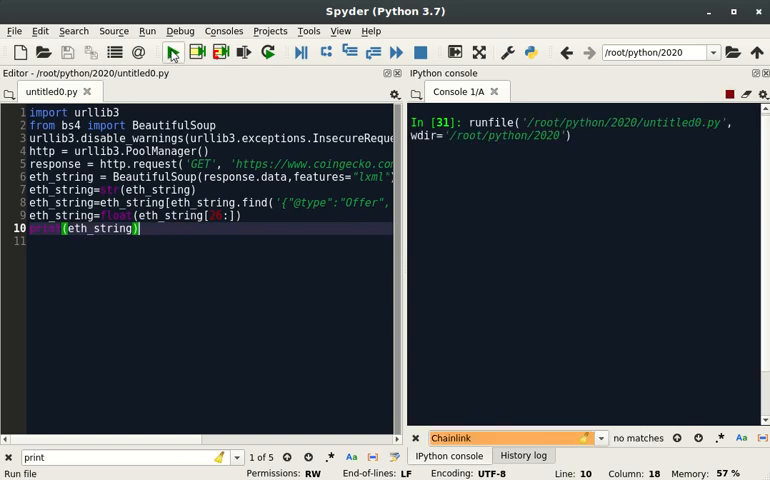
pyautogui.click(172, 52)
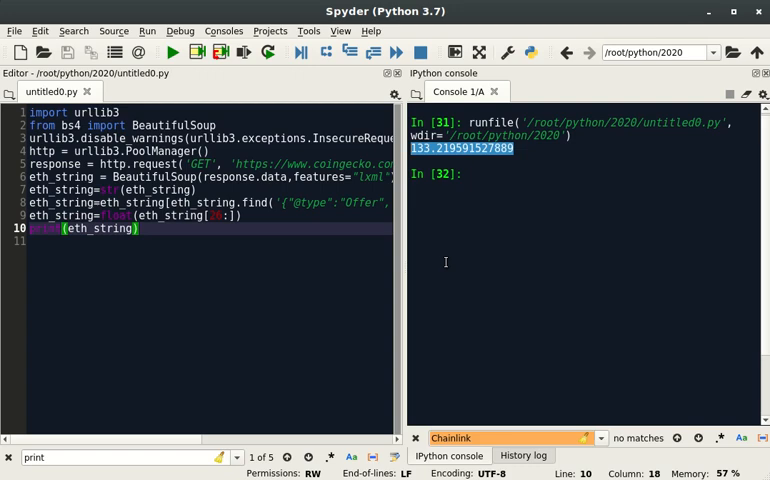
pyautogui.moveTo(403, 247)
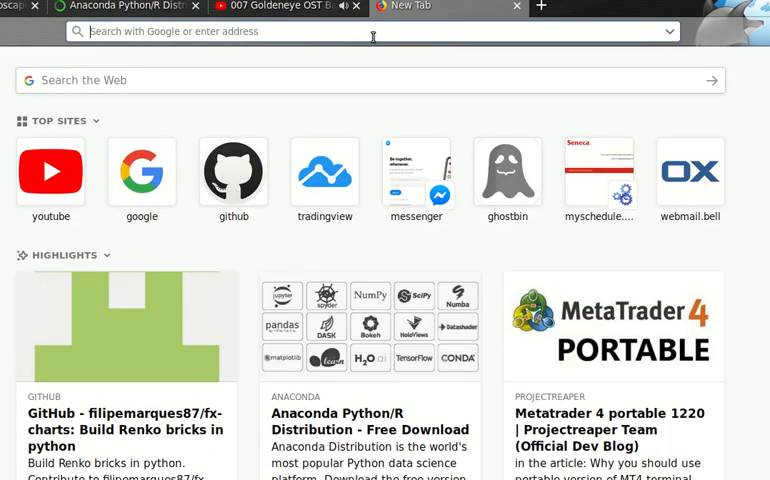
# - Search 'coinmarketcap' in the address bar and open the CoinMarketCap result
pyautogui.write('coinmarketcap.com')
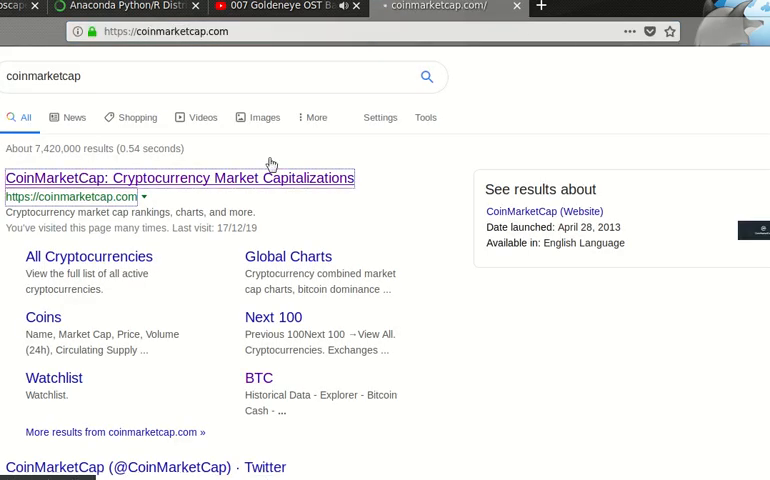
pyautogui.click(179, 178)
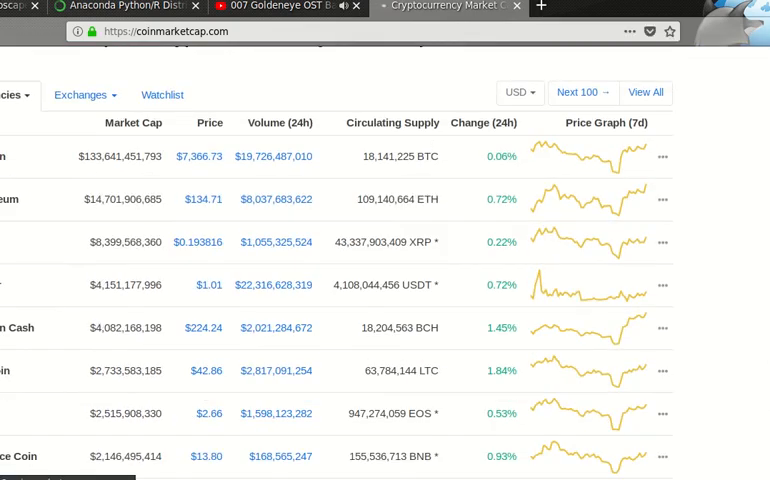
pyautogui.scroll(-3)
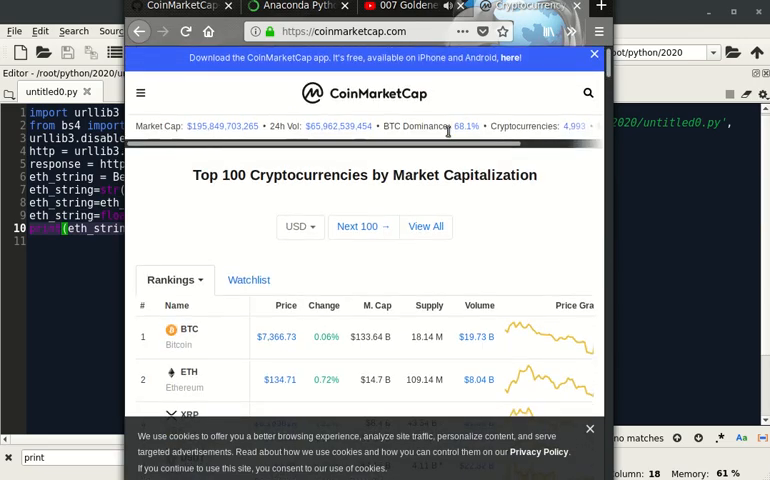
pyautogui.scroll(-3)
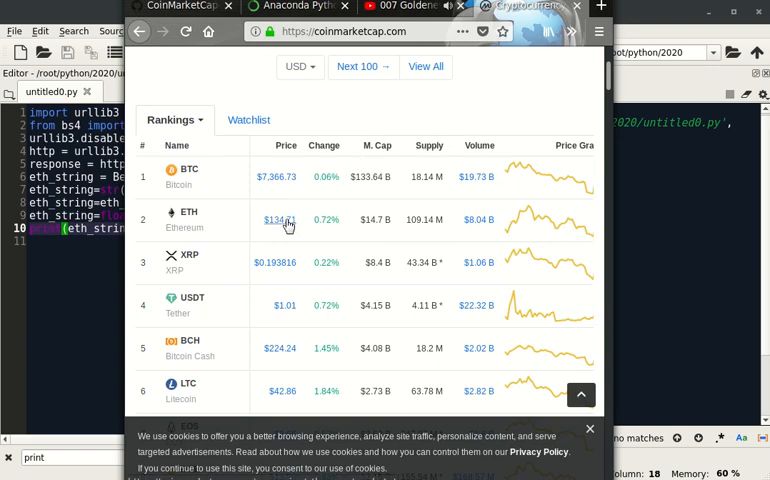
pyautogui.moveTo(310, 237)
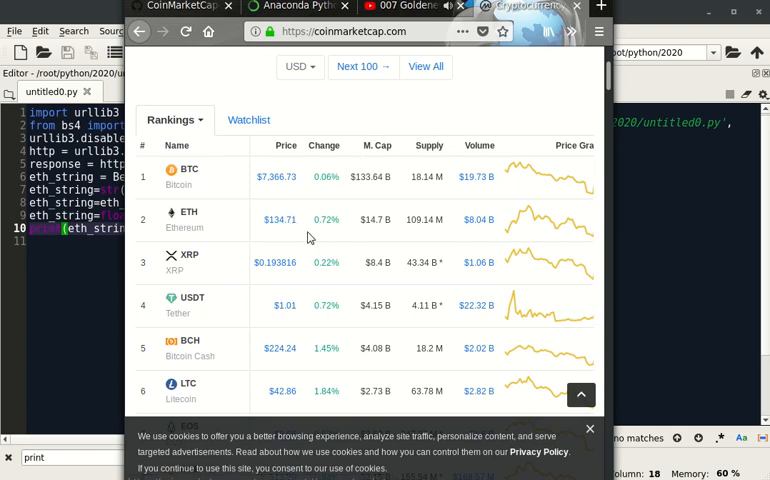
pyautogui.moveTo(286, 291)
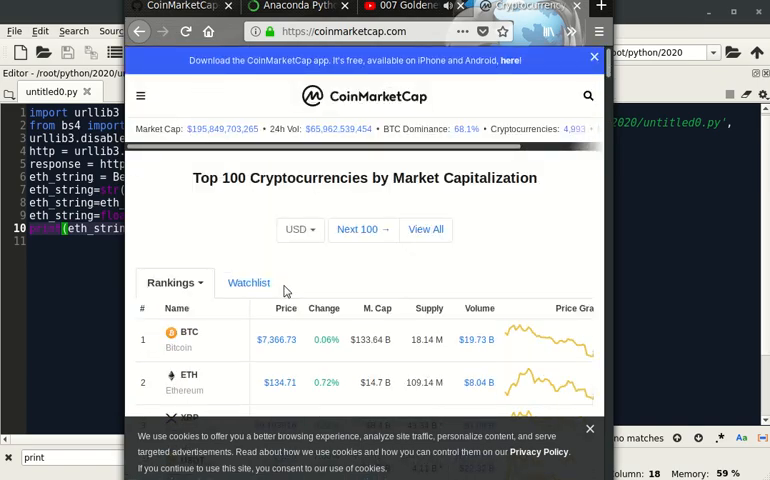
pyautogui.scroll(-3)
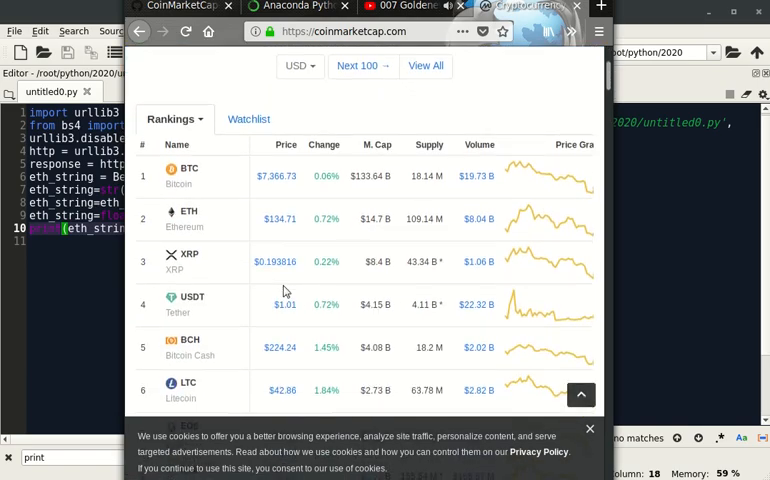
pyautogui.scroll(-3)
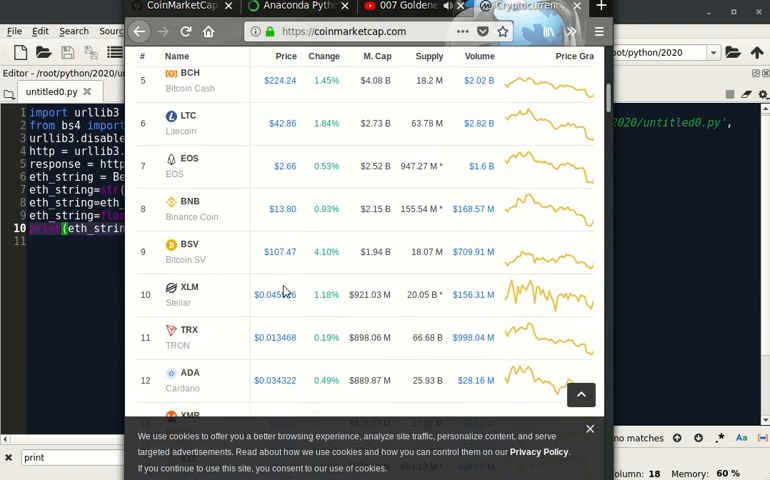
pyautogui.scroll(-3)
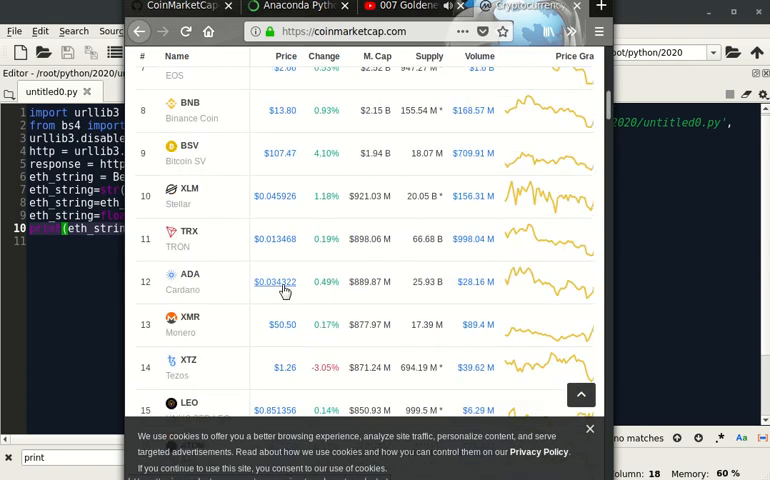
pyautogui.scroll(-3)
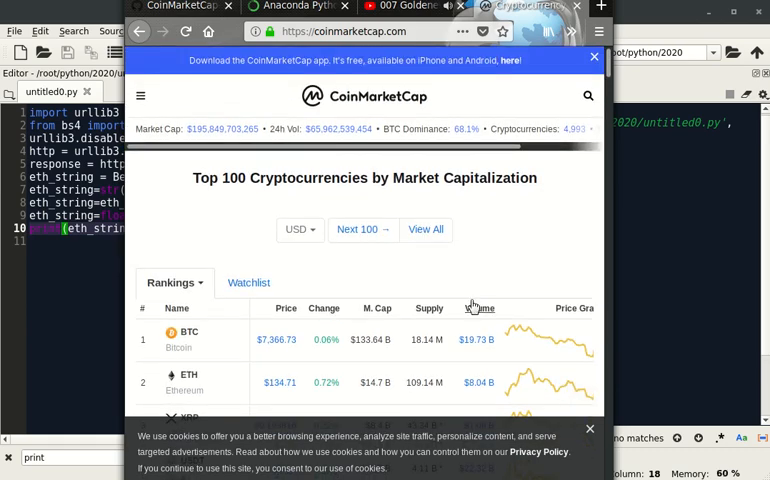
pyautogui.scroll(-3)
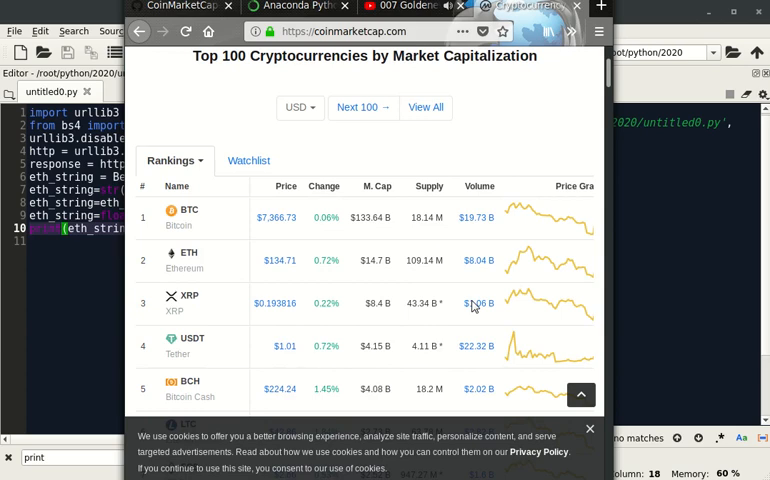
pyautogui.moveTo(397, 211)
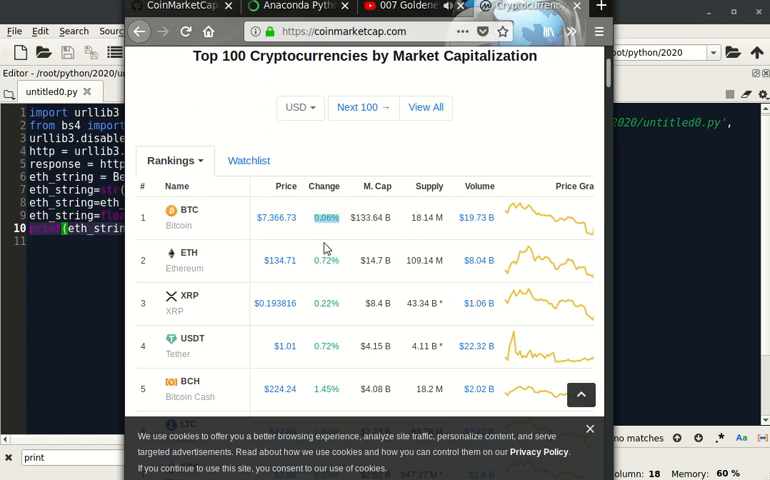
pyautogui.scroll(-3)
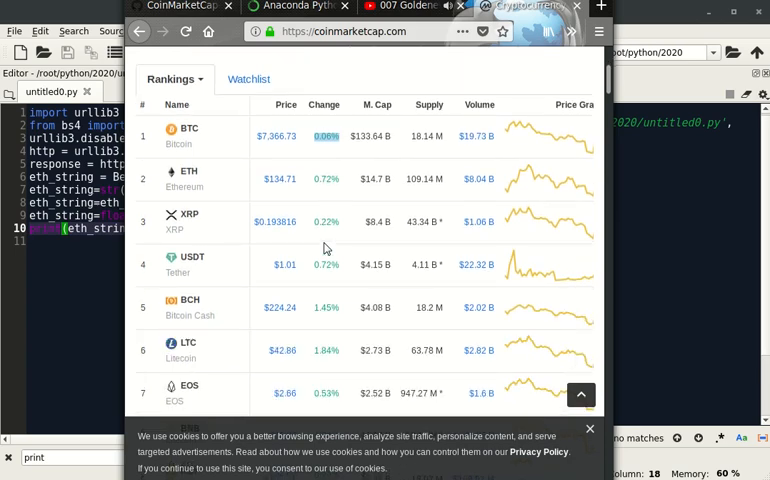